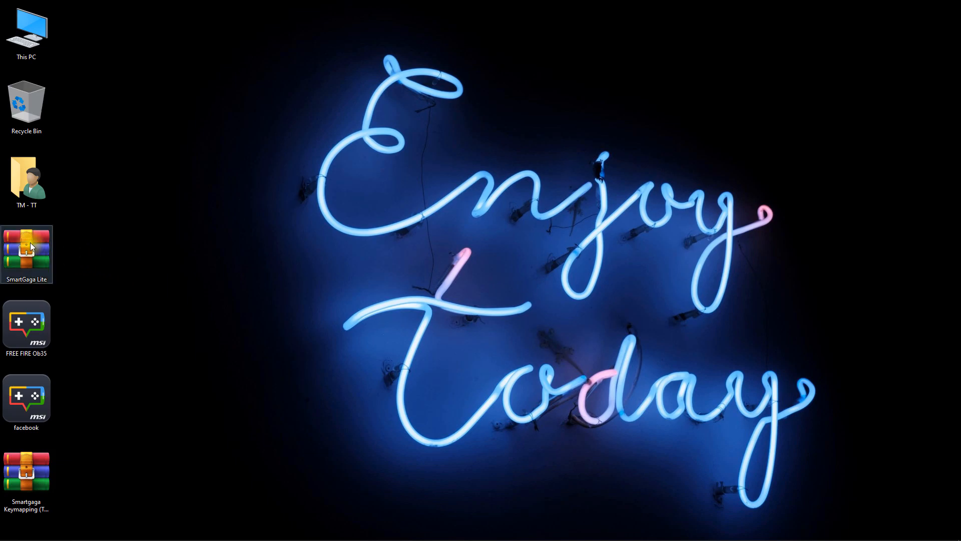
# Extract the SmartGaga Lite archive here on the desktop.
pyautogui.rightClick(26, 254)
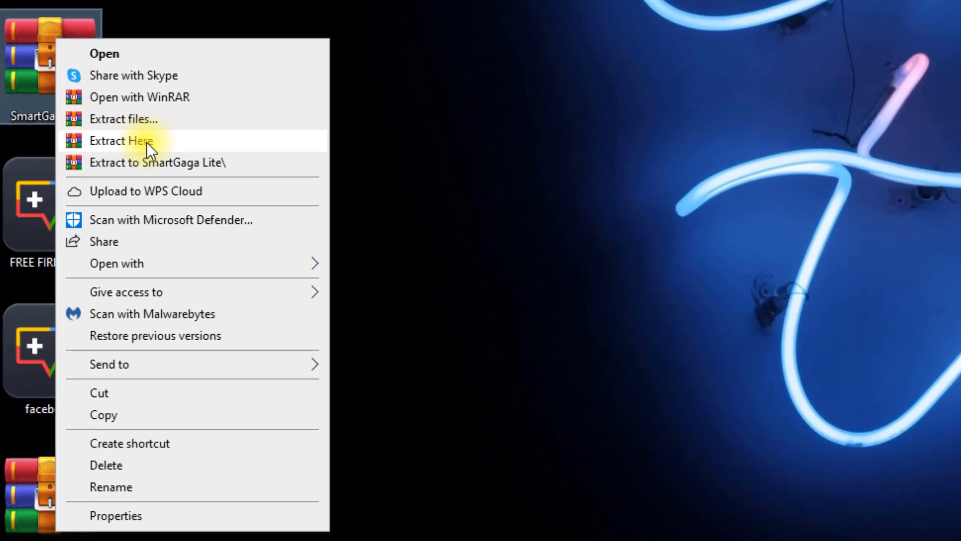
pyautogui.click(121, 140)
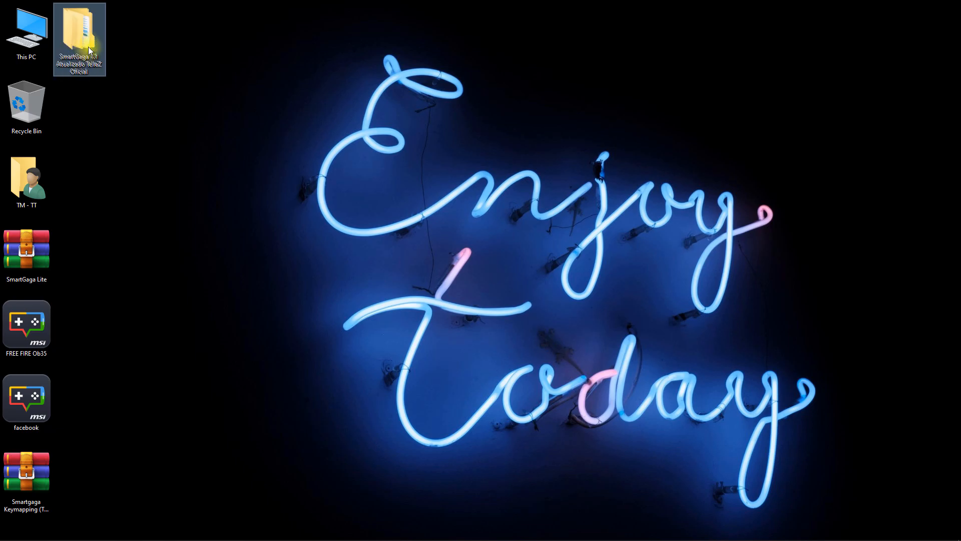
# Send ProjectTitan from SmartGaga 1.1 > ProjectTitan > Engine to the desktop as 'Smartgaga Lite'.
pyautogui.doubleClick(78, 31)
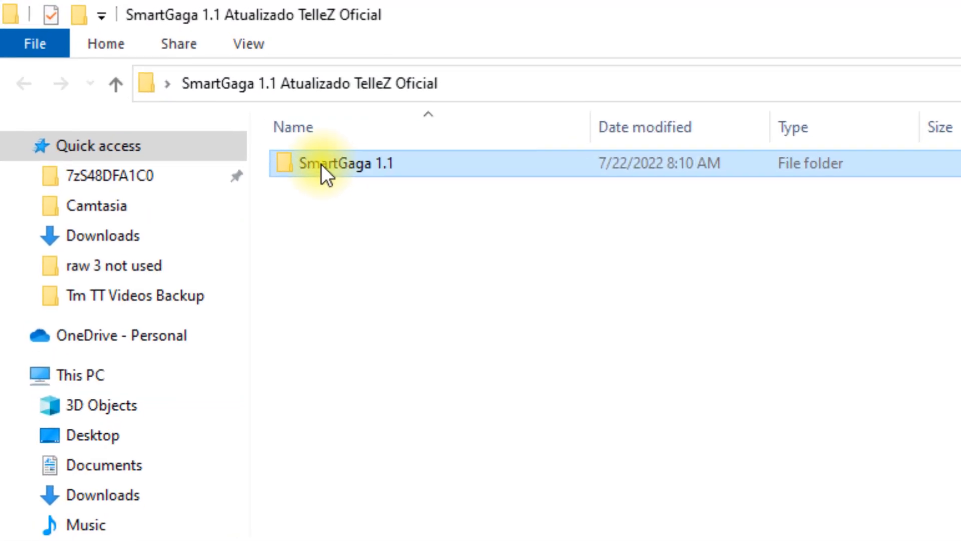
pyautogui.doubleClick(349, 163)
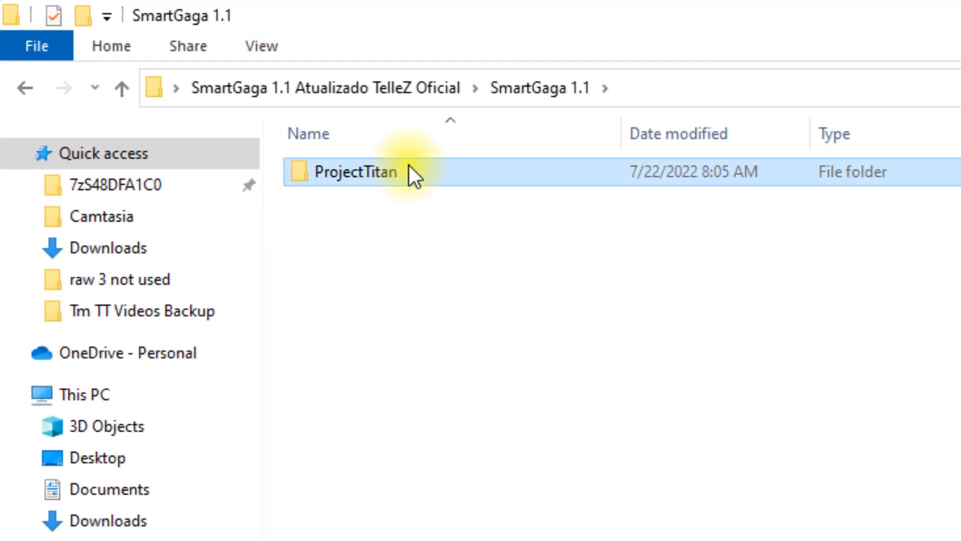
pyautogui.doubleClick(356, 171)
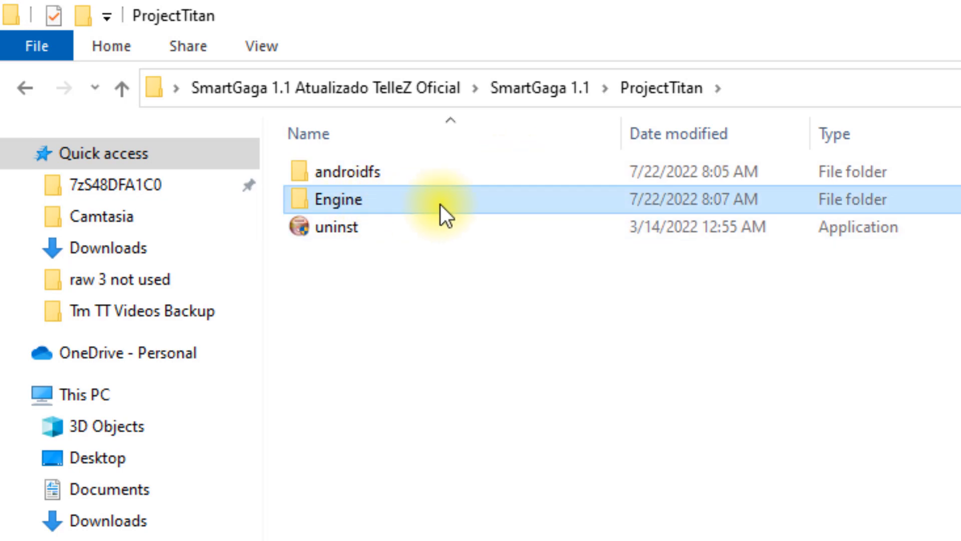
pyautogui.doubleClick(338, 199)
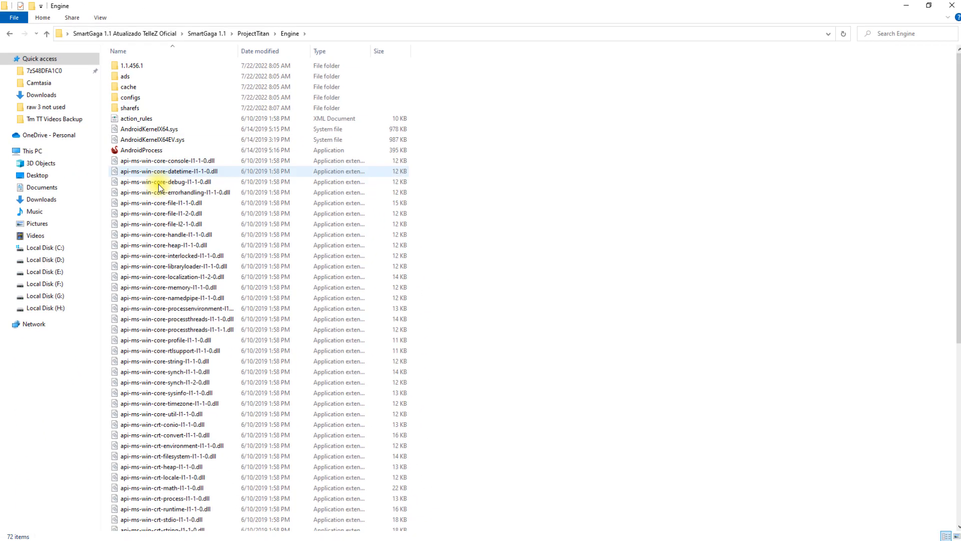
pyautogui.scroll(-3)
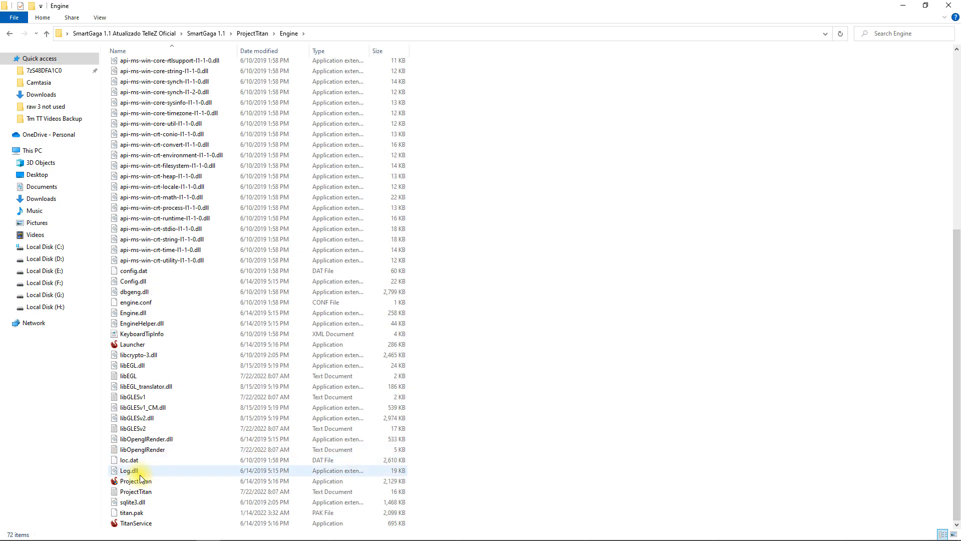
pyautogui.rightClick(133, 481)
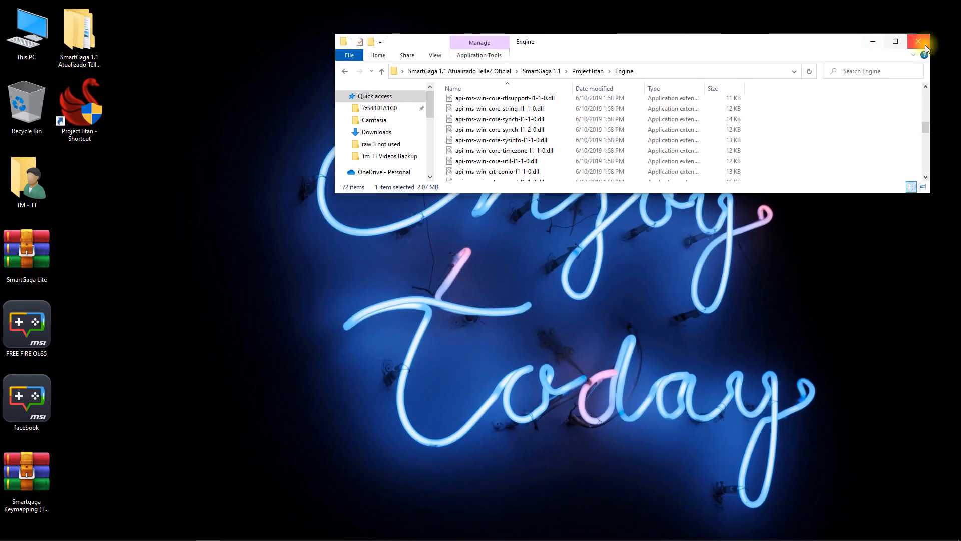
pyautogui.click(918, 41)
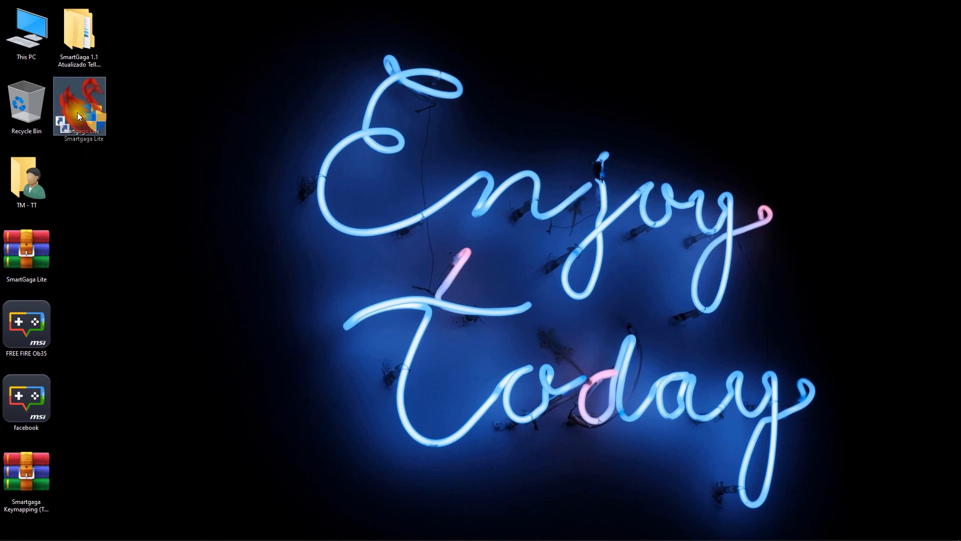
# Give the Smartgaga Lite shortcut Windows 8 compatibility and application-handled high DPI scaling.
pyautogui.rightClick(79, 107)
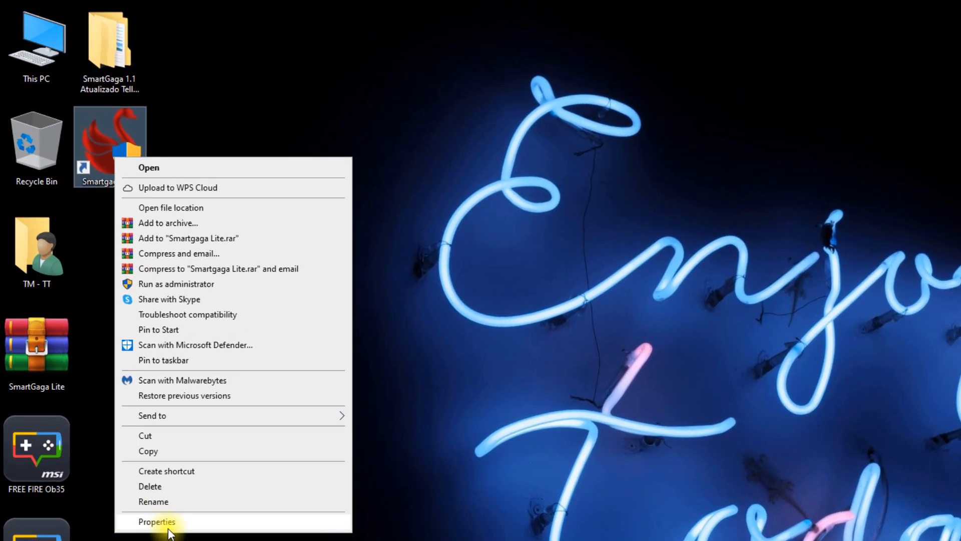
pyautogui.click(157, 521)
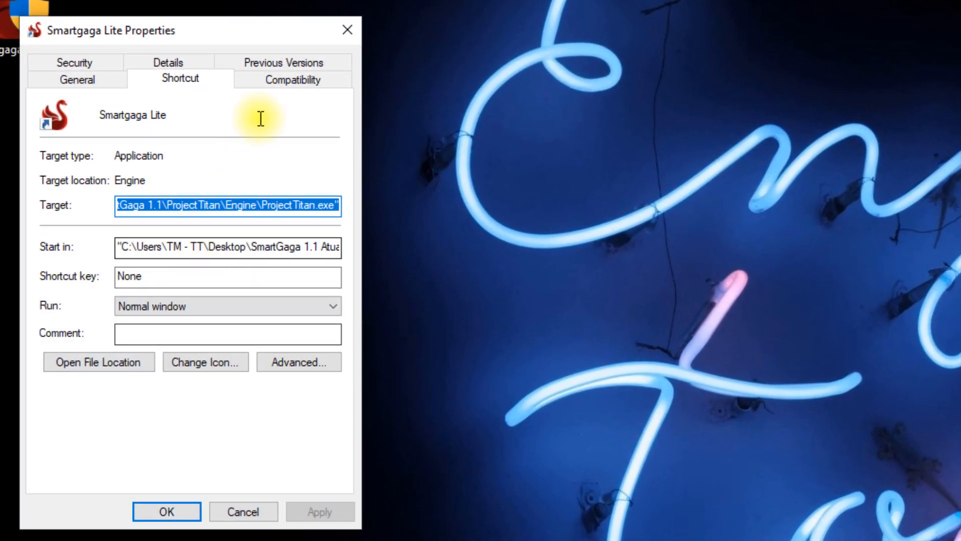
pyautogui.click(292, 78)
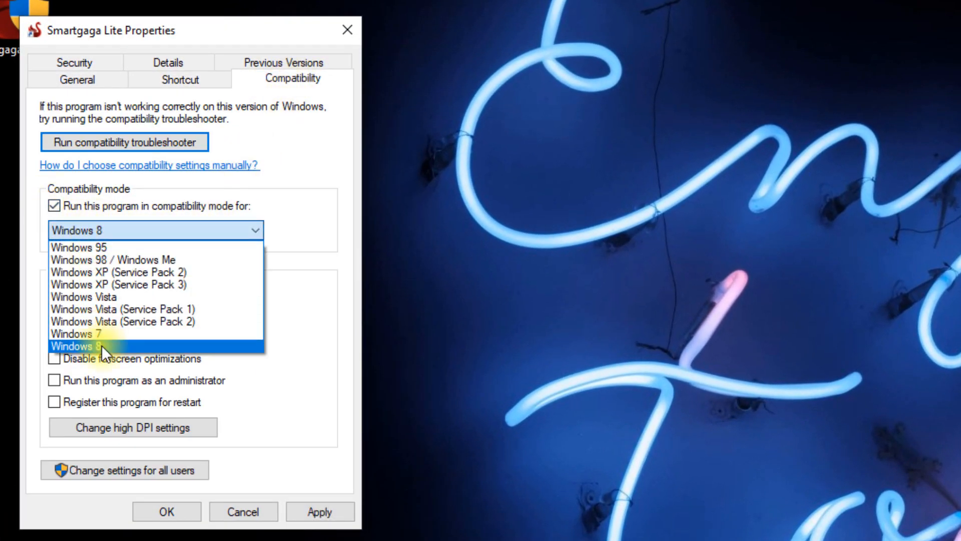
pyautogui.click(79, 333)
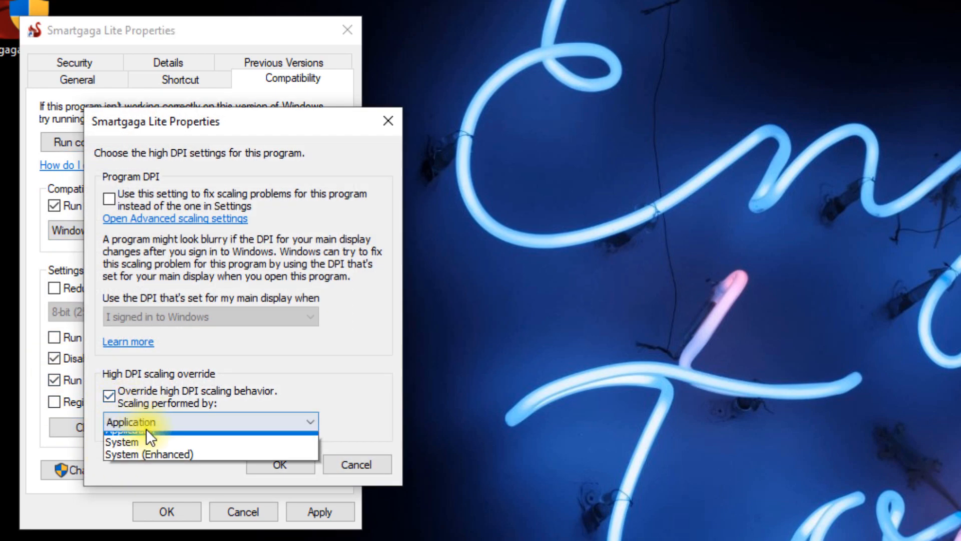
pyautogui.click(279, 464)
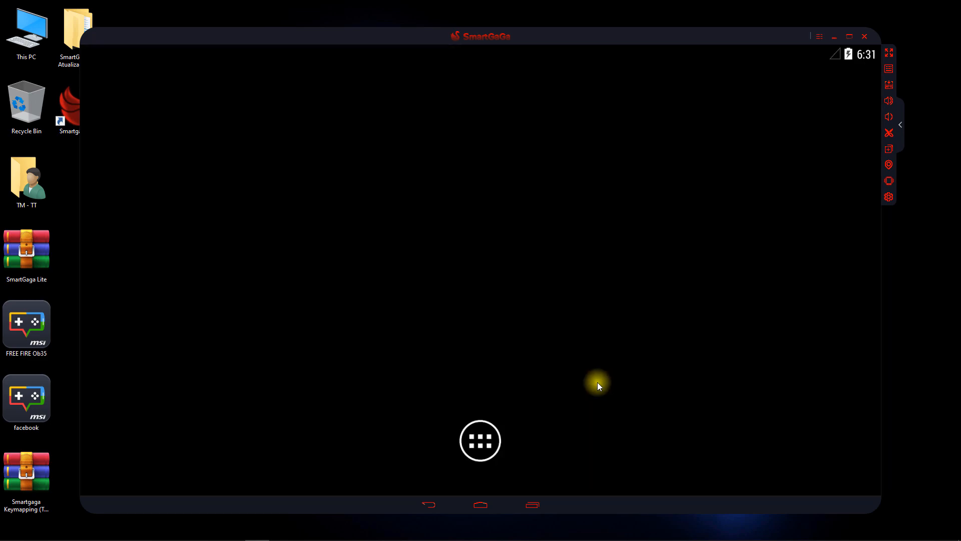
# Launch Smartgaga Lite and install the FREE FIRE Ob35 APK into the emulator.
pyautogui.click(480, 439)
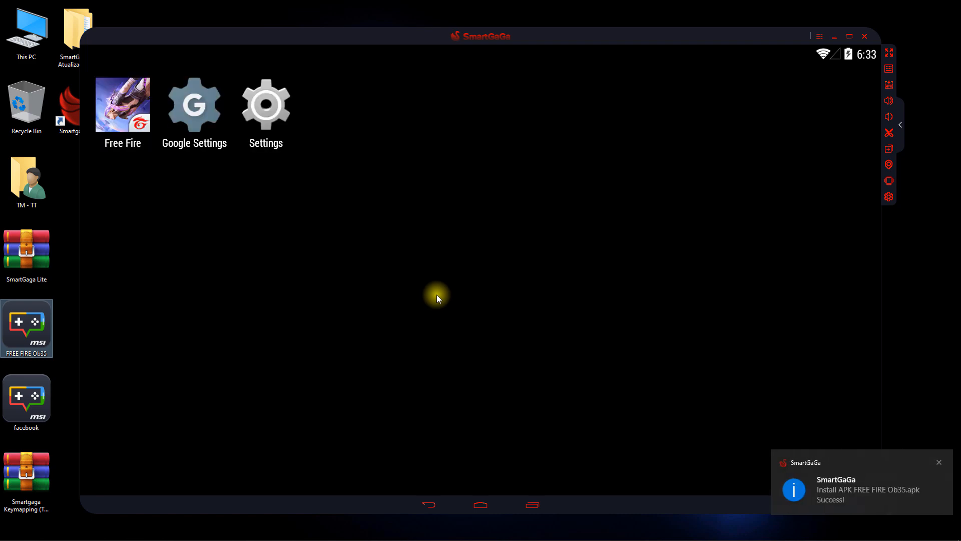
pyautogui.moveTo(308, 254)
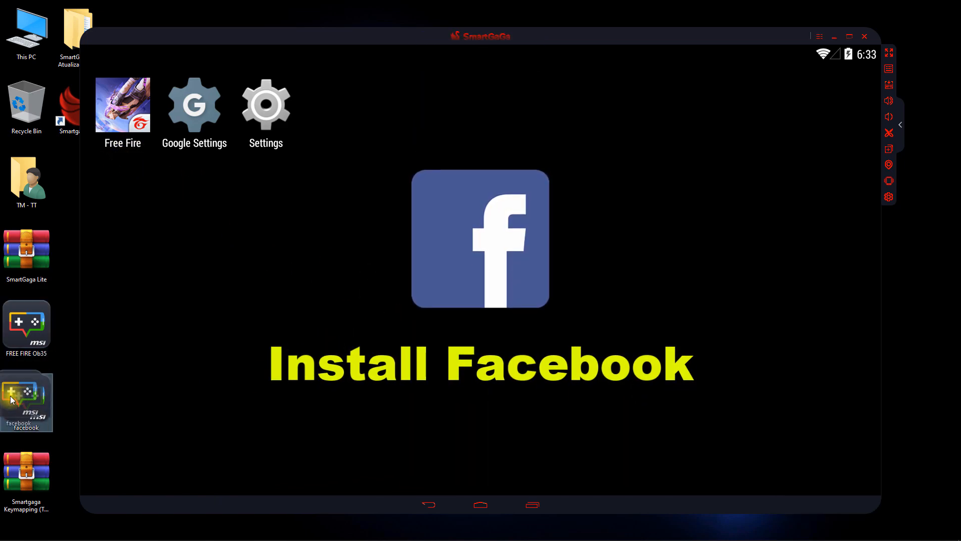
# Install the Facebook APK and sign in to Facebook with email and password.
pyautogui.click(480, 240)
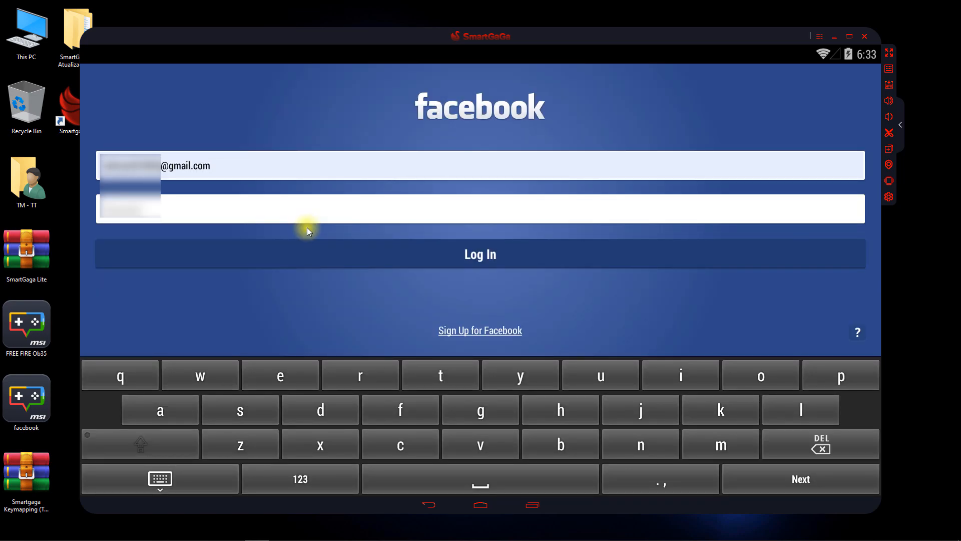
pyautogui.click(480, 254)
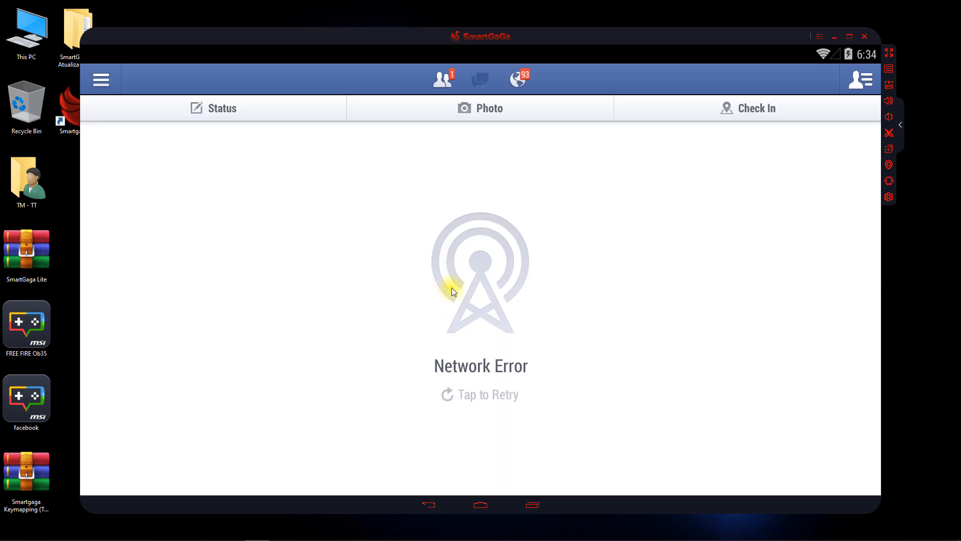
pyautogui.click(532, 504)
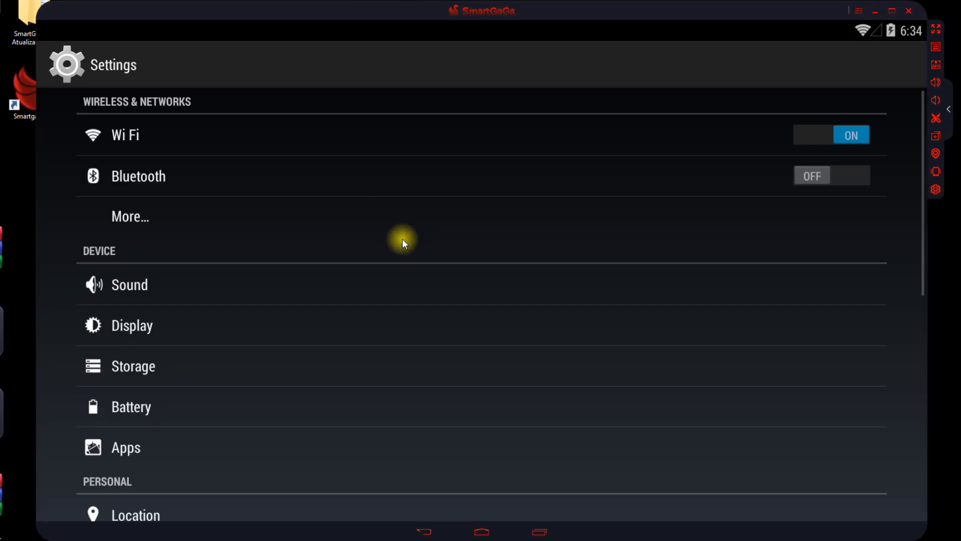
# Under Settings > Accounts, choose Add account and pick Google.
pyautogui.scroll(-3)
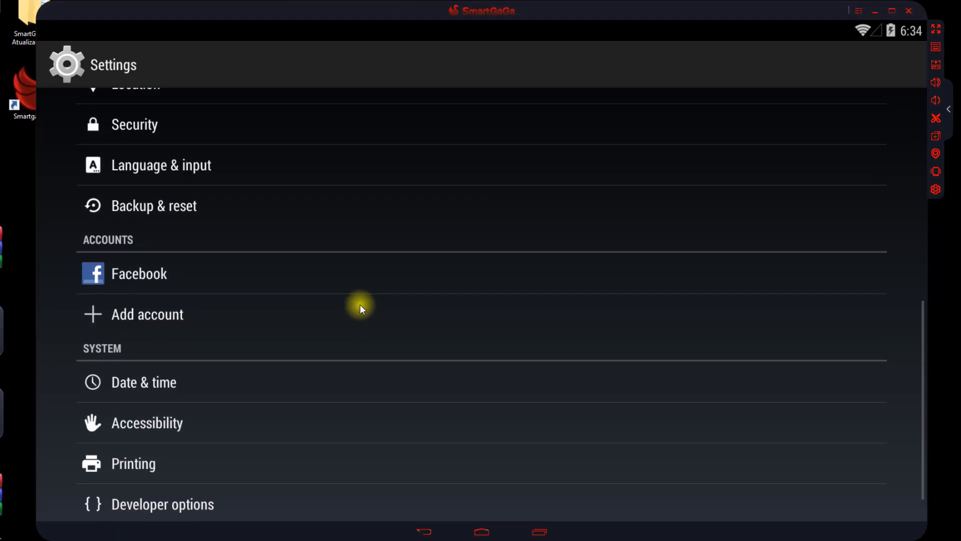
pyautogui.click(147, 314)
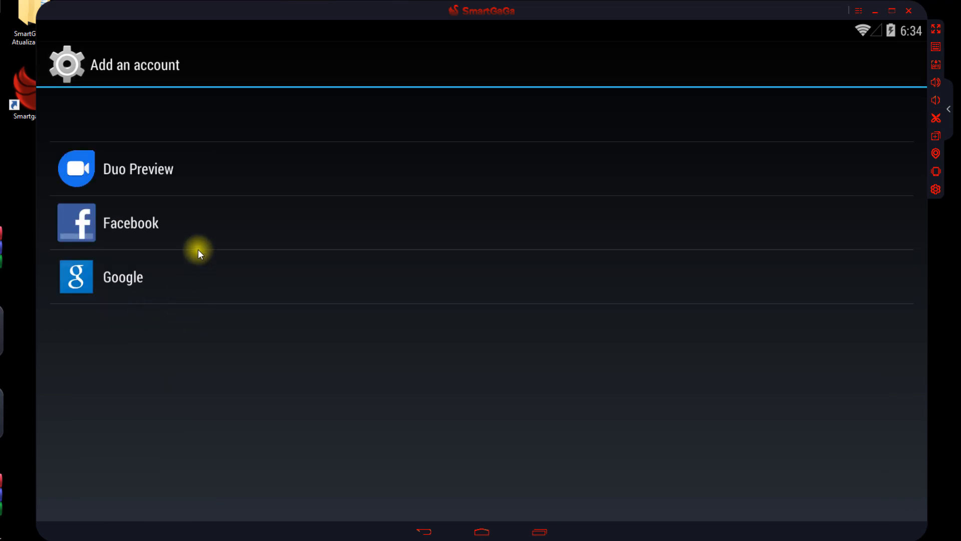
pyautogui.moveTo(136, 277)
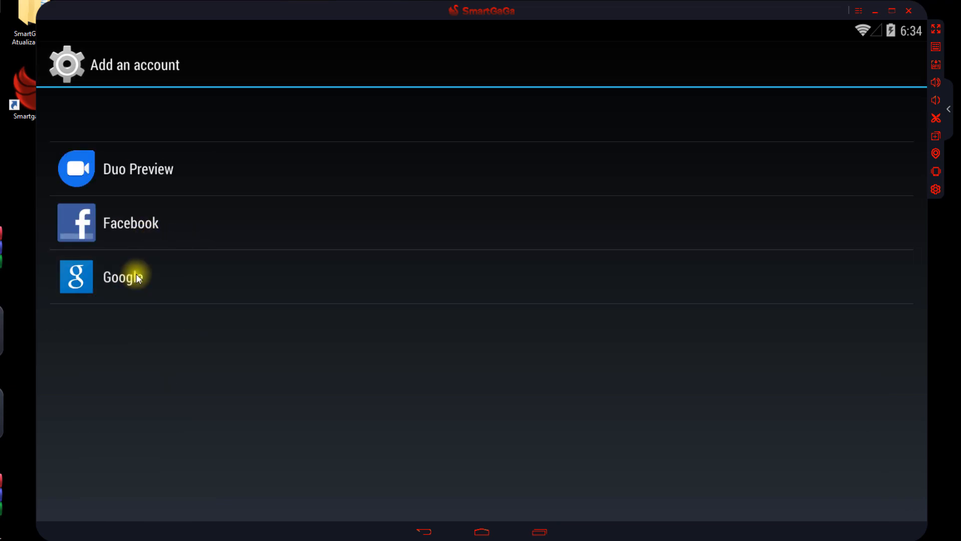
pyautogui.click(121, 276)
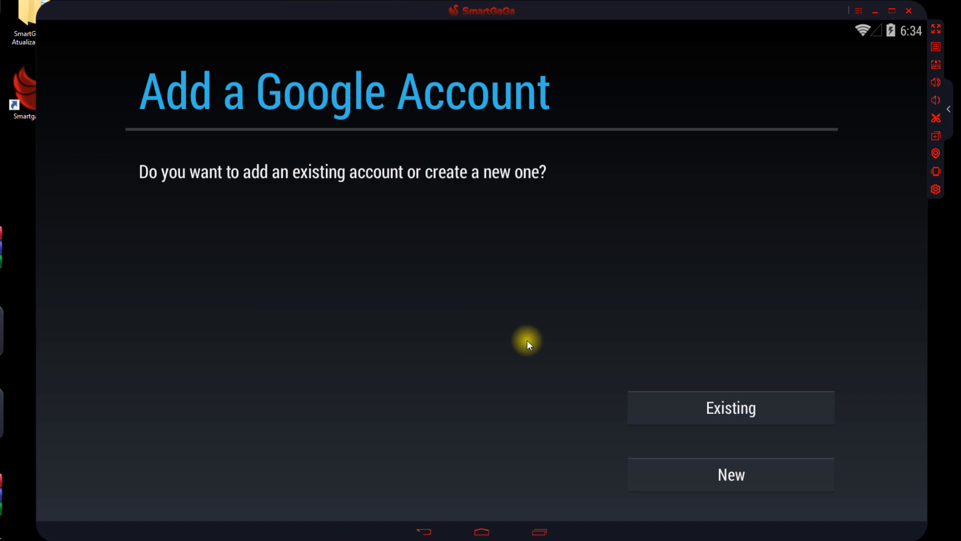
pyautogui.moveTo(538, 530)
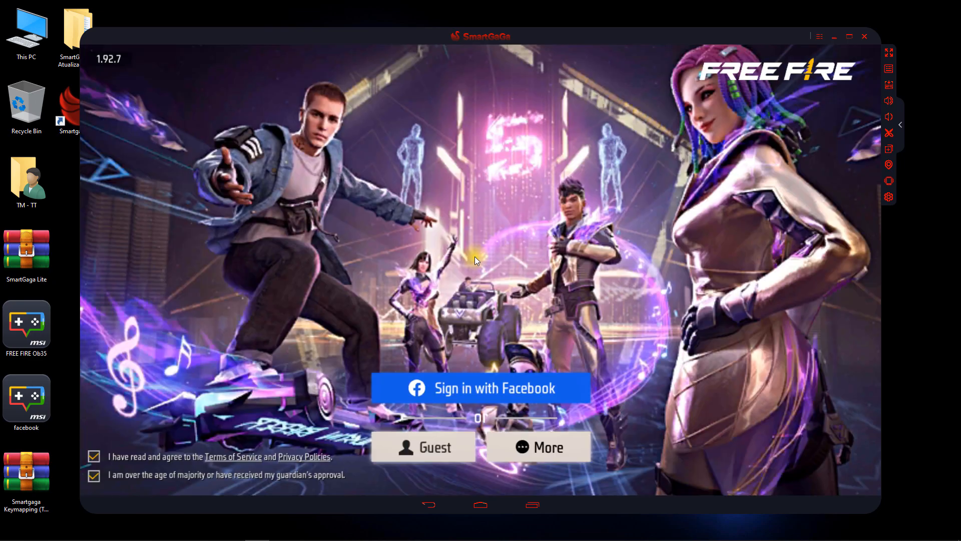
# Dismiss the Switch Login Account dialog and continue into Free Fire with Facebook login.
pyautogui.click(538, 446)
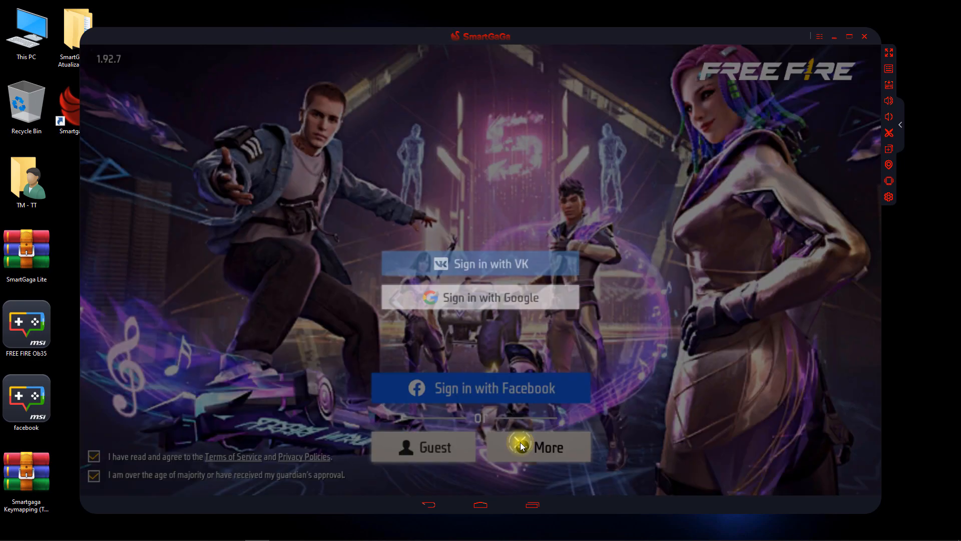
pyautogui.click(537, 447)
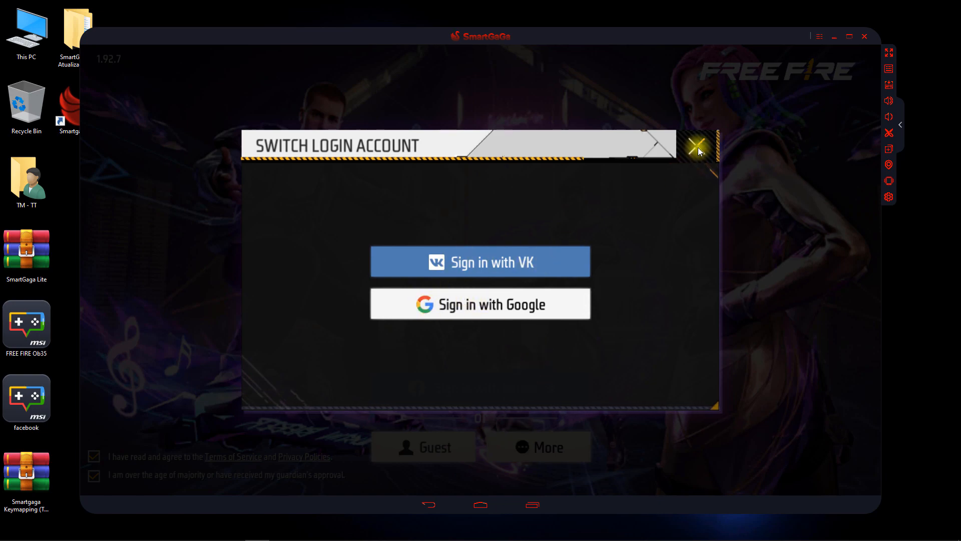
pyautogui.click(698, 147)
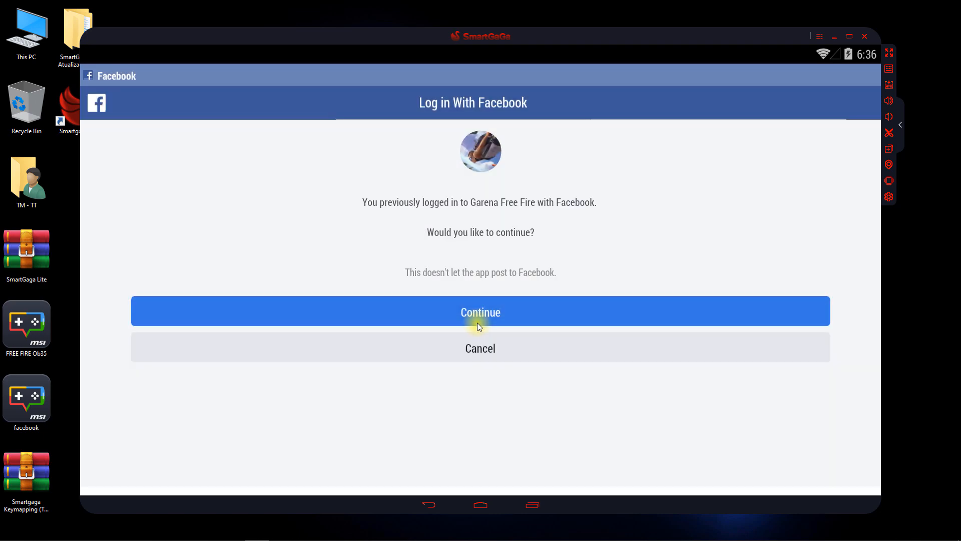
pyautogui.click(480, 311)
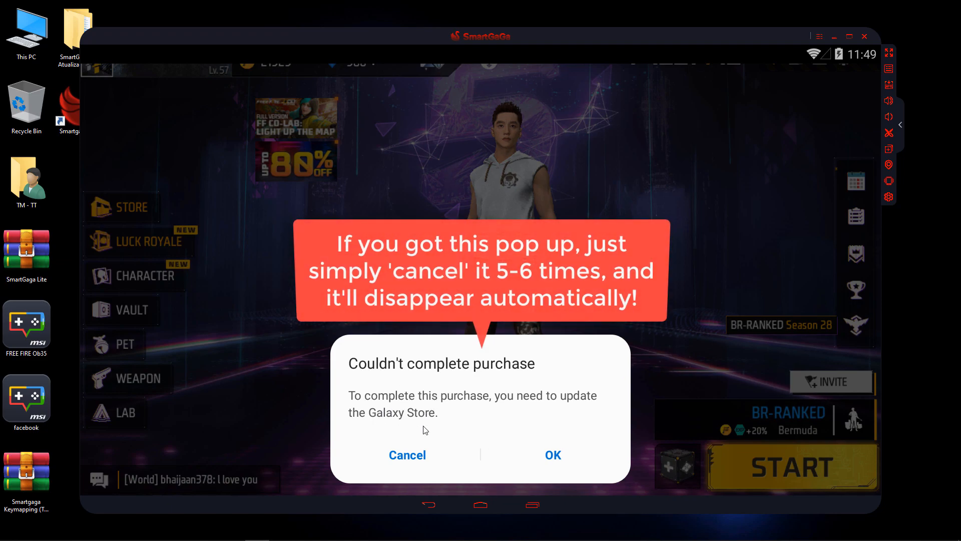
# Cancel the purchase popup, close the promo banner, and bring up the key-mapping controls layout.
pyautogui.click(406, 455)
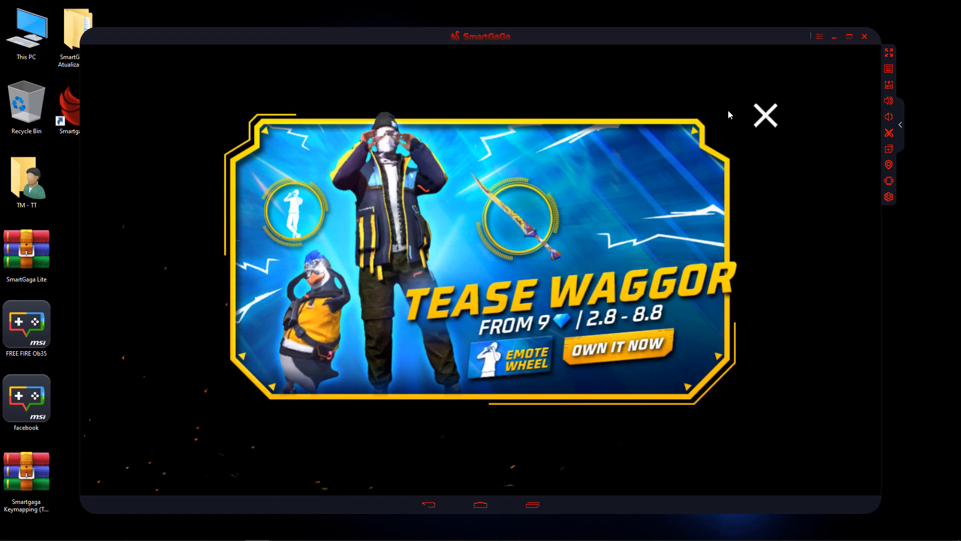
pyautogui.click(765, 115)
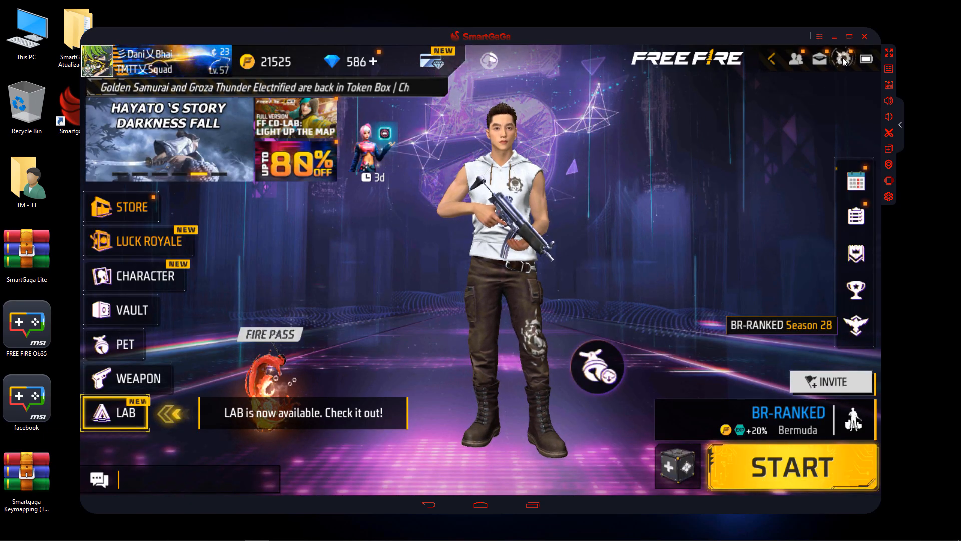
pyautogui.click(843, 60)
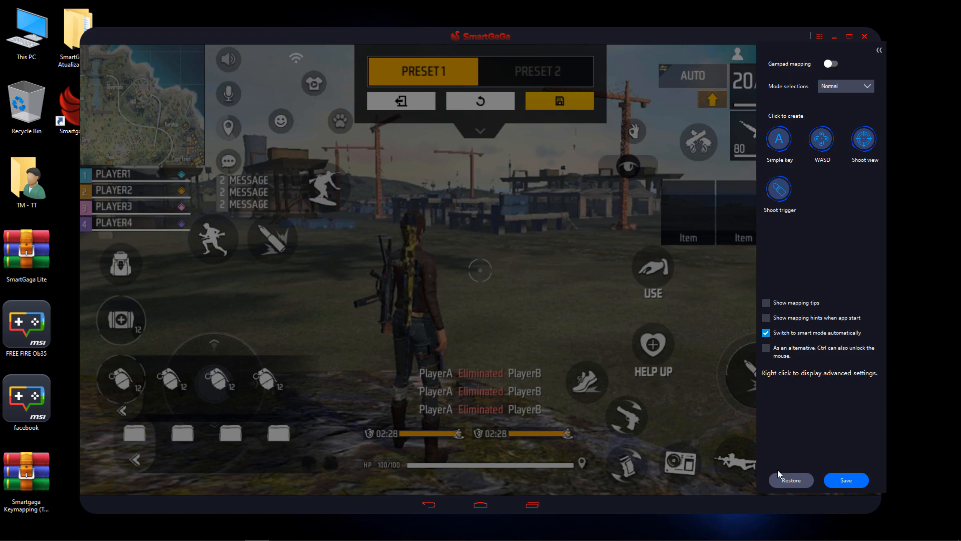
# Close the keymapping sidebar and the SmartGaGa emulator window.
pyautogui.click(879, 49)
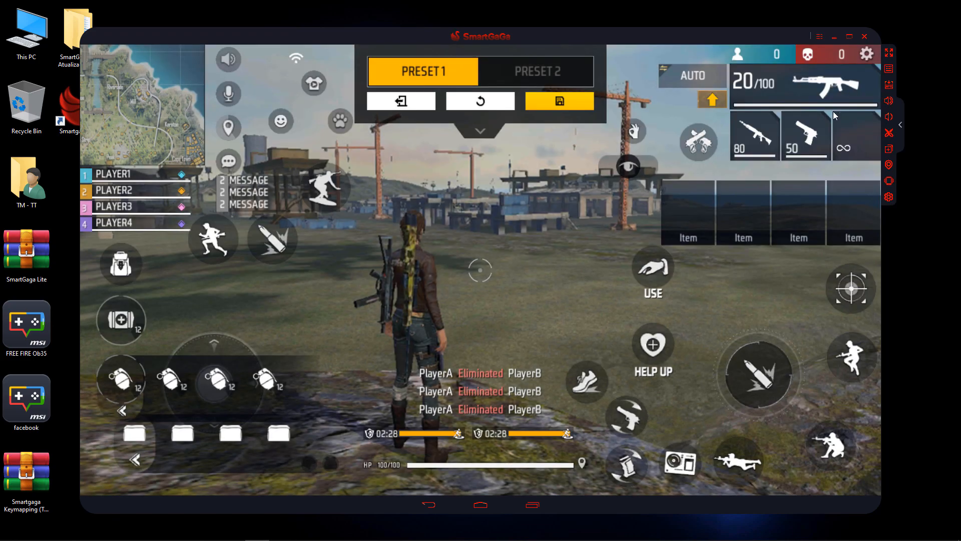
pyautogui.click(558, 101)
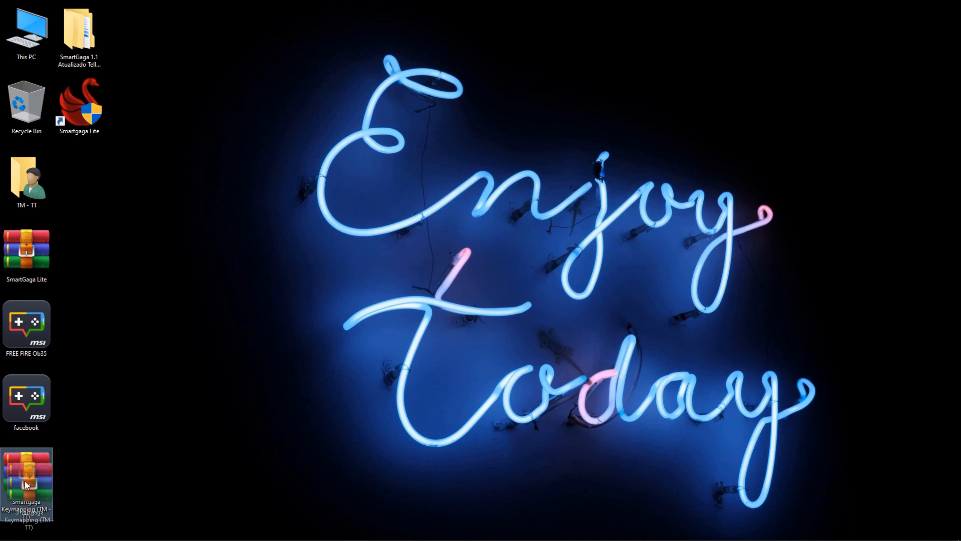
# Extract the Smartgaga Keymapping archive, open its folder, and copy the SmartGaGa subfolder.
pyautogui.rightClick(25, 478)
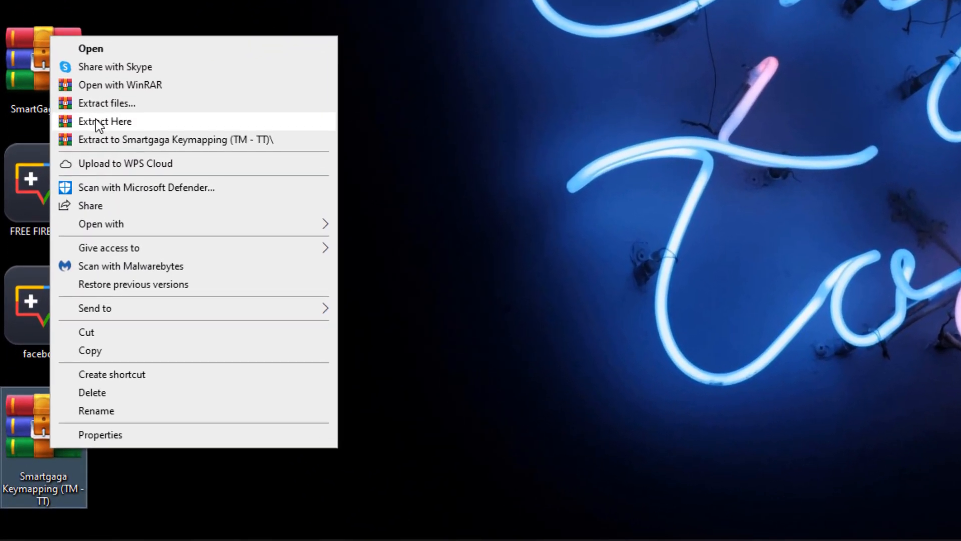
pyautogui.click(104, 121)
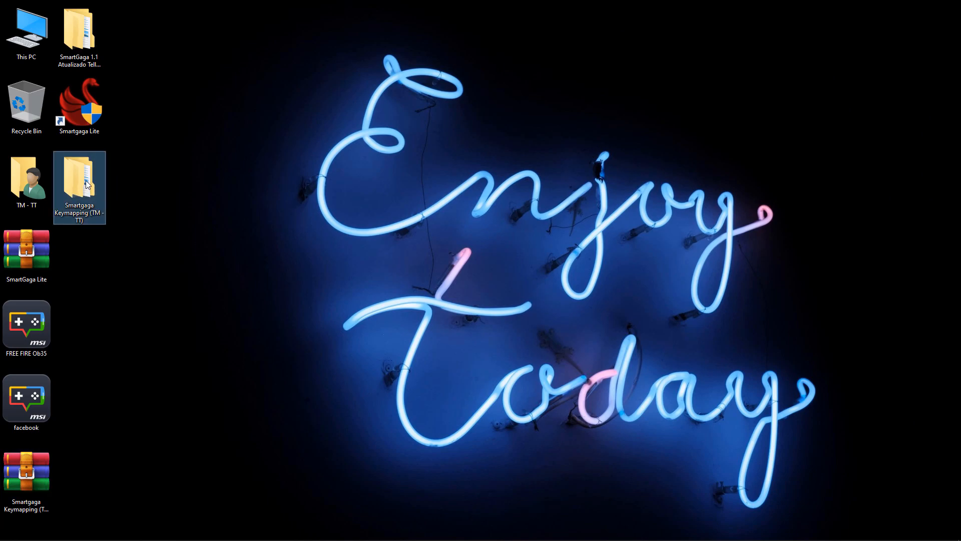
pyautogui.doubleClick(79, 187)
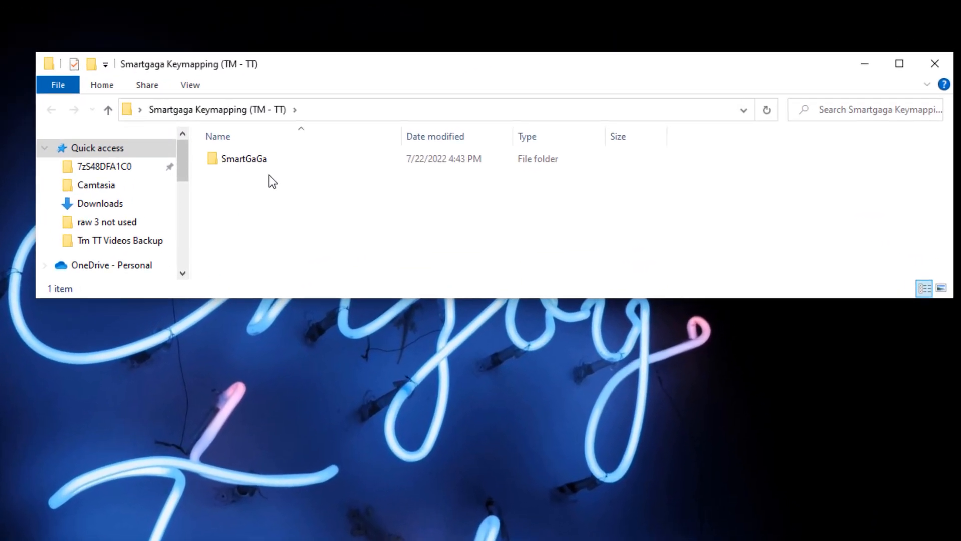
pyautogui.click(244, 159)
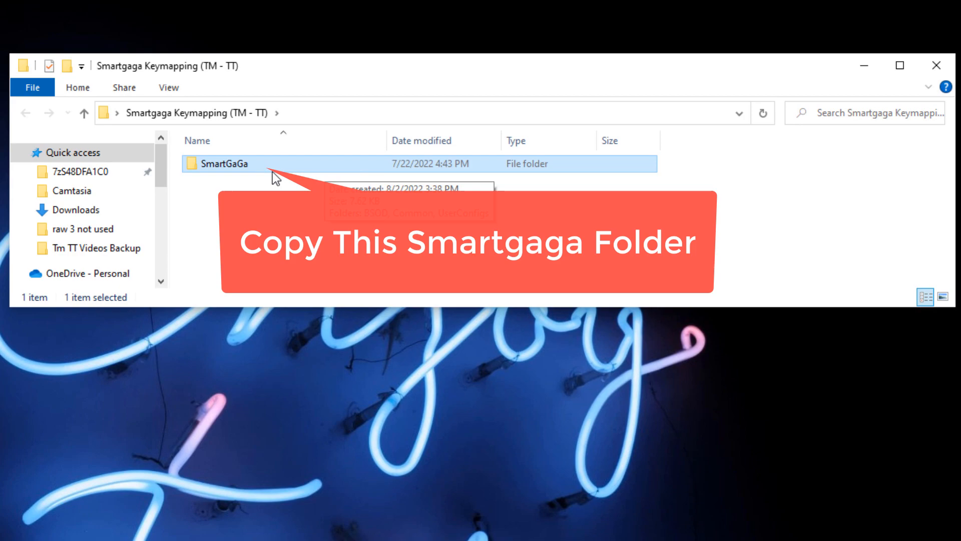
pyautogui.rightClick(232, 163)
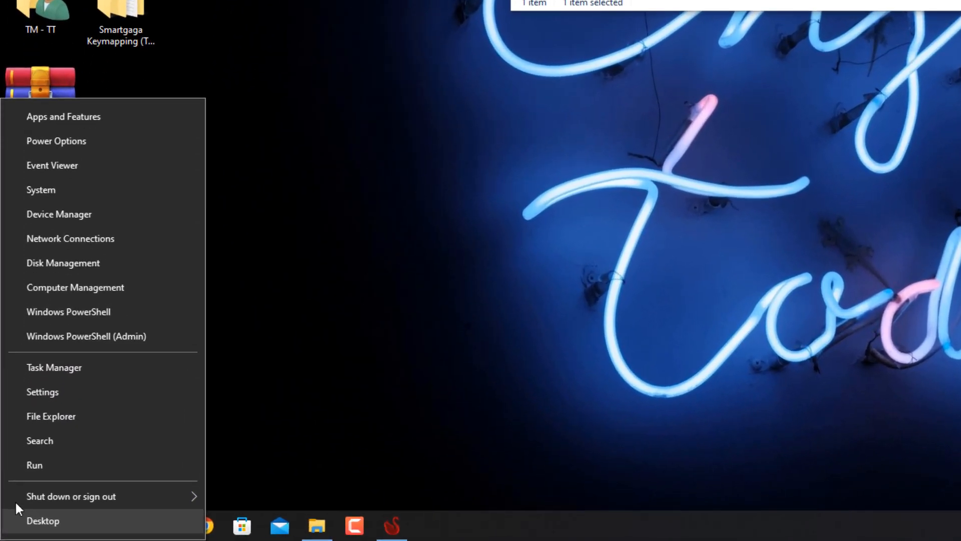
# Open the AppData folder by entering 'appdata' in the Run dialog.
pyautogui.click(34, 465)
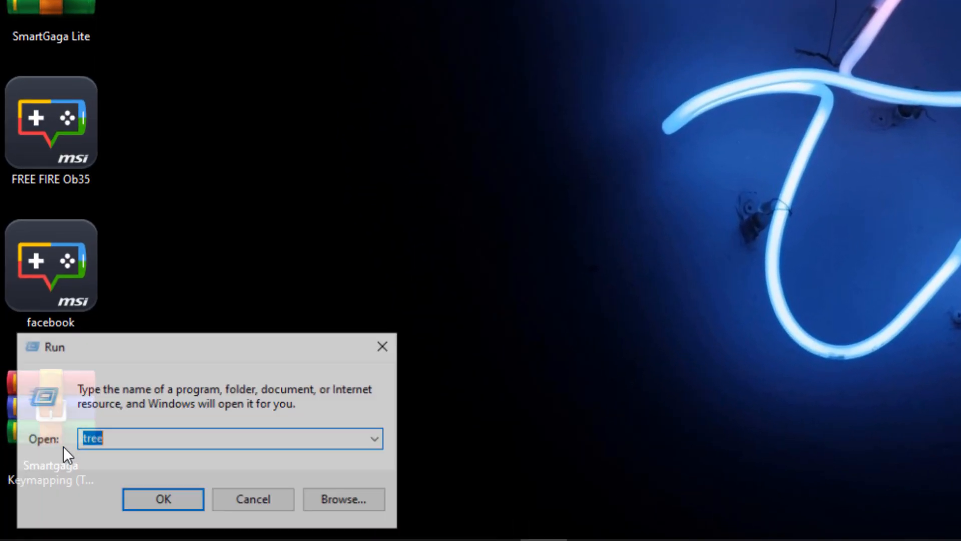
pyautogui.write('appdata')
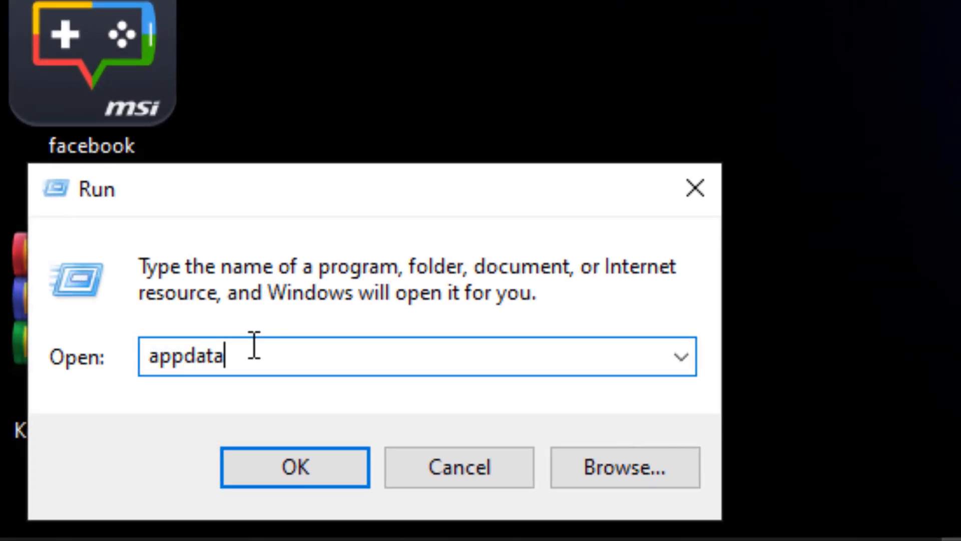
pyautogui.click(294, 466)
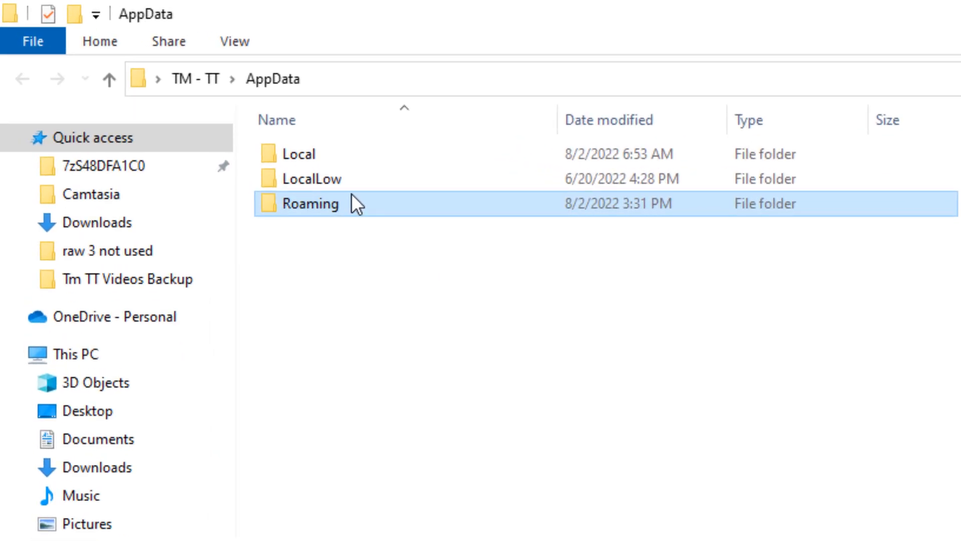
# Paste the SmartGaGa keymapping folder into Roaming, replacing same-named files, then minimize Explorer.
pyautogui.doubleClick(310, 204)
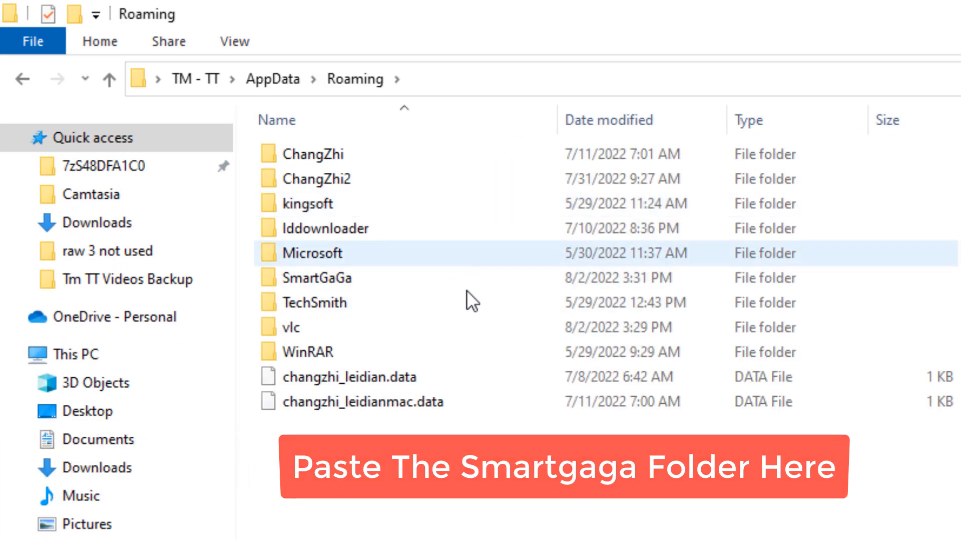
pyautogui.rightClick(469, 298)
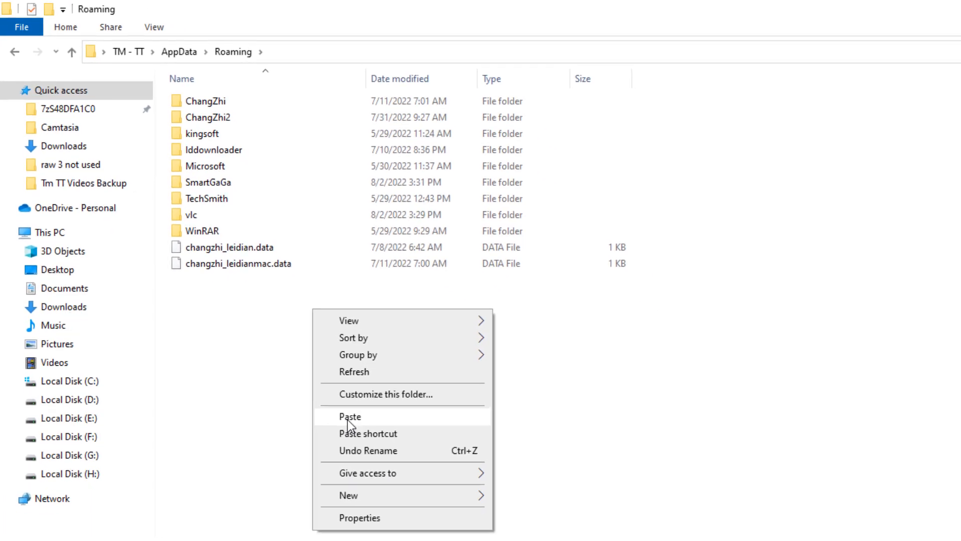
pyautogui.click(349, 416)
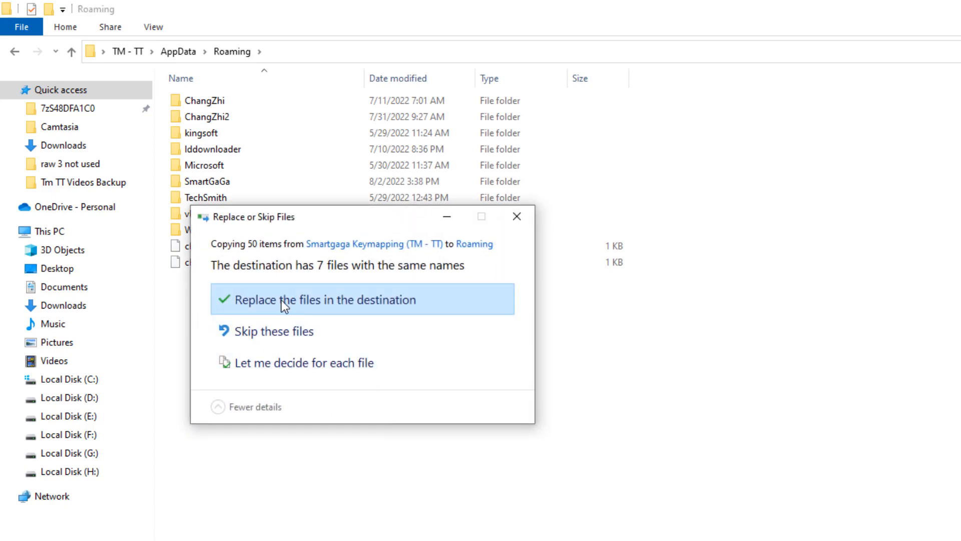
pyautogui.click(285, 299)
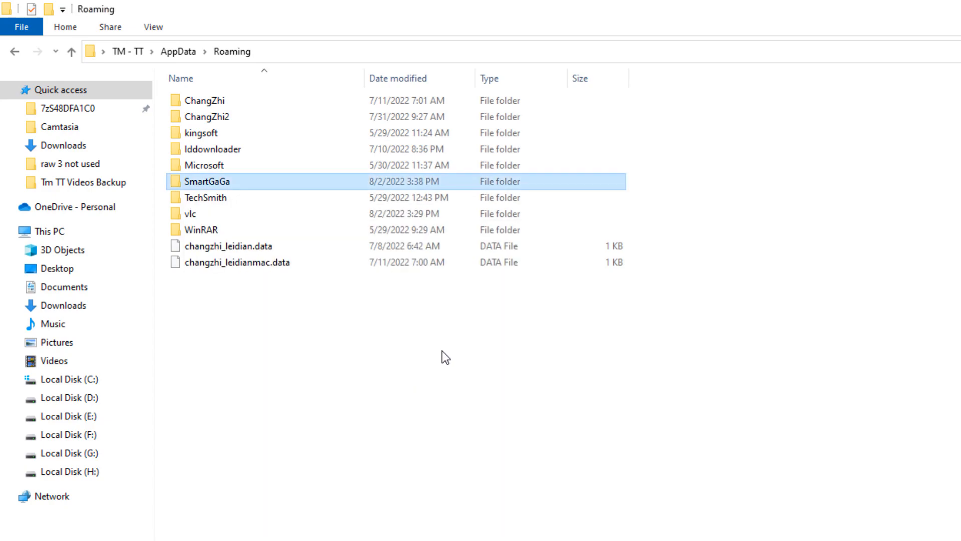
pyautogui.click(883, 36)
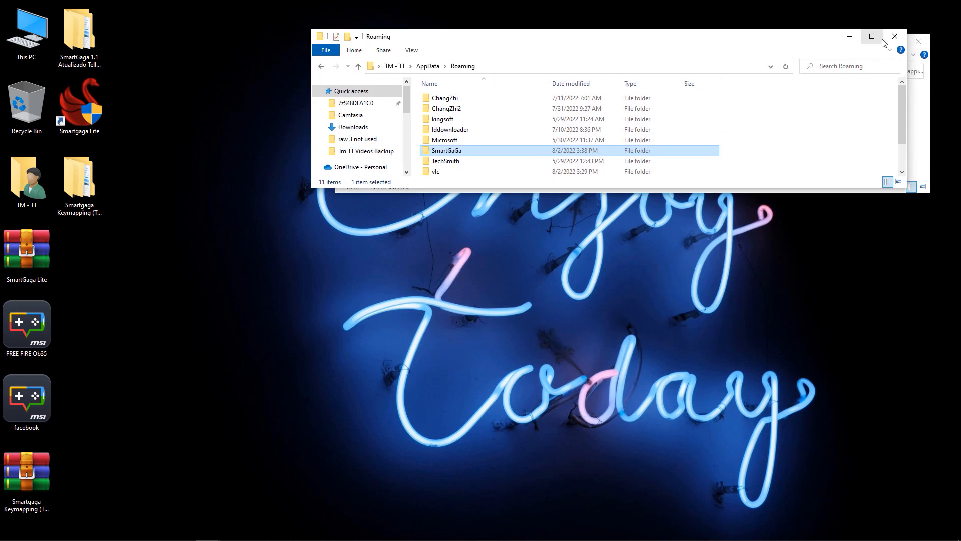
pyautogui.rightClick(613, 178)
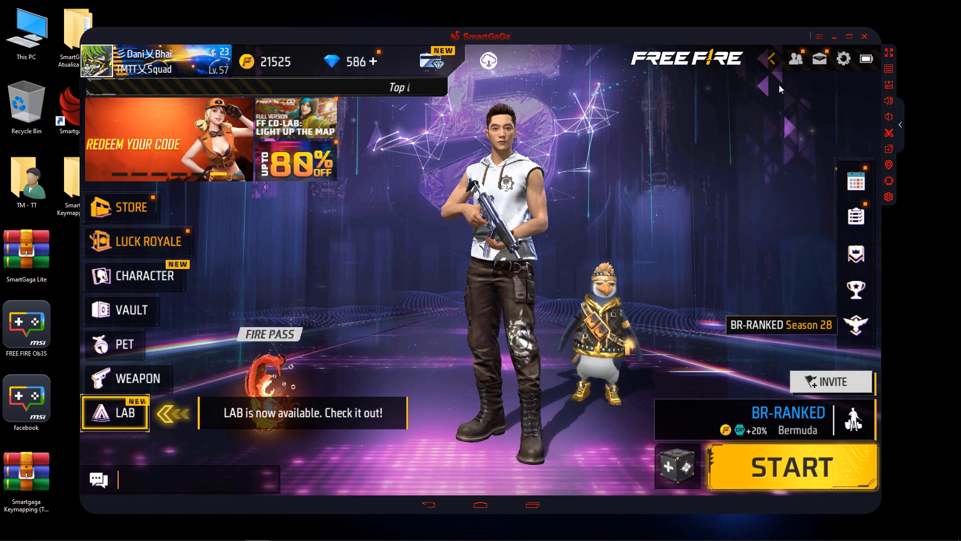
# Display the imported key mappings over Free Fire's Controls layout.
pyautogui.click(843, 59)
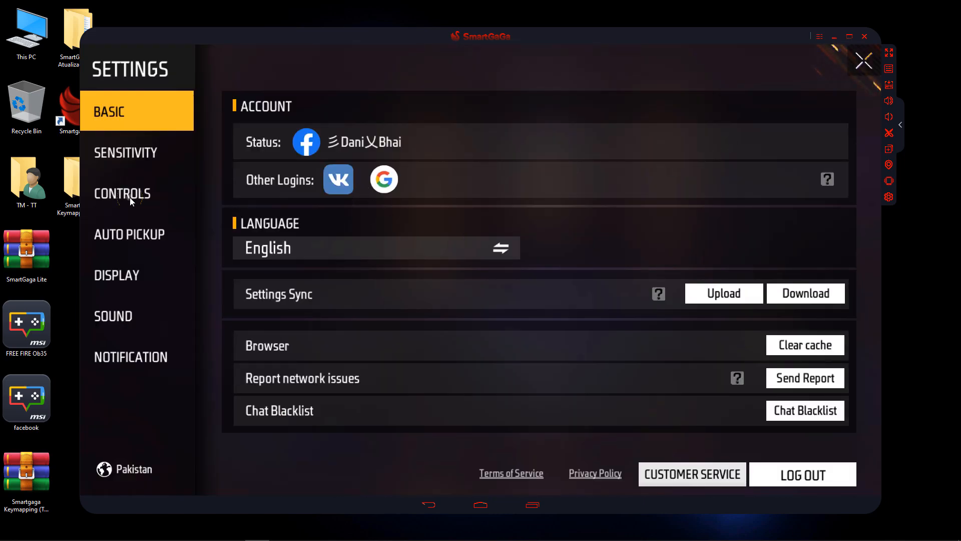
pyautogui.click(864, 61)
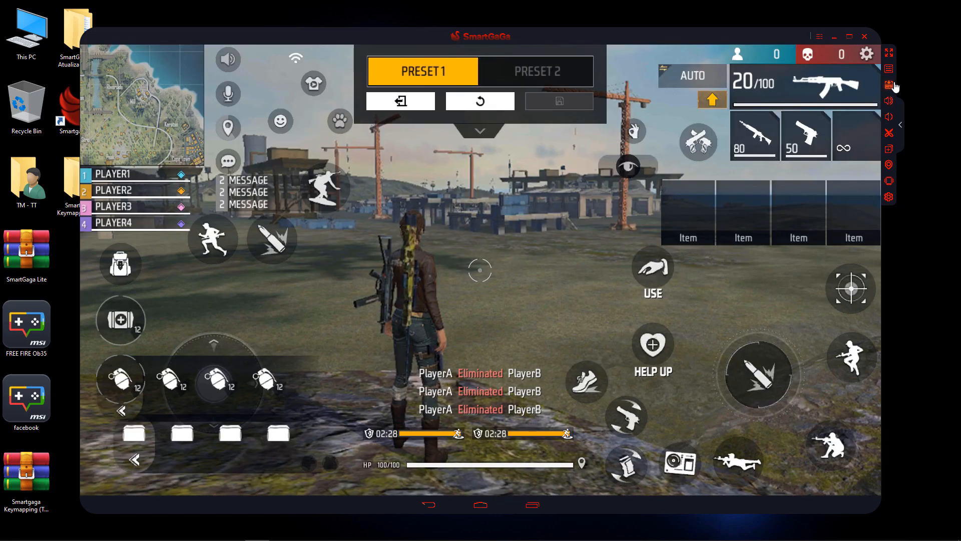
pyautogui.click(888, 69)
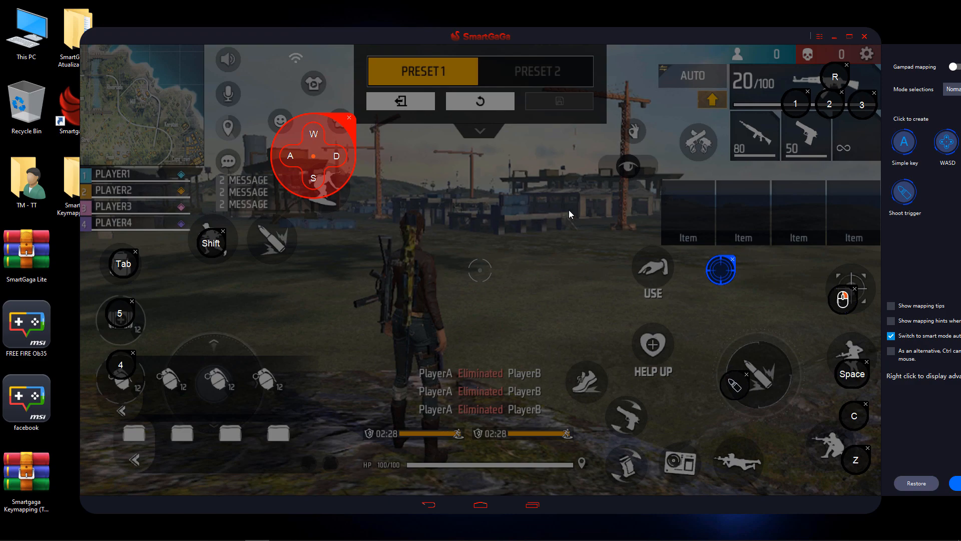